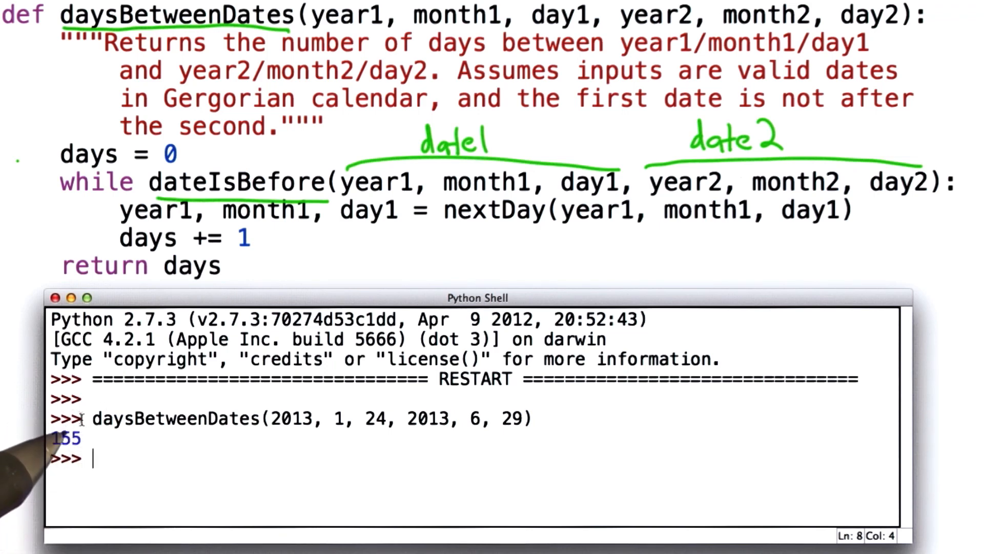
mouse_move(211, 122)
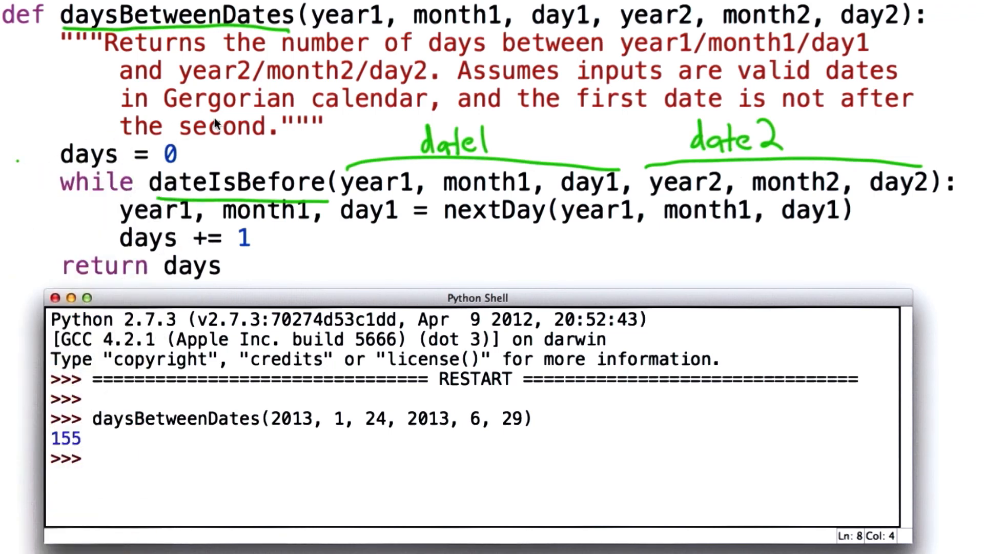
mouse_move(478, 248)
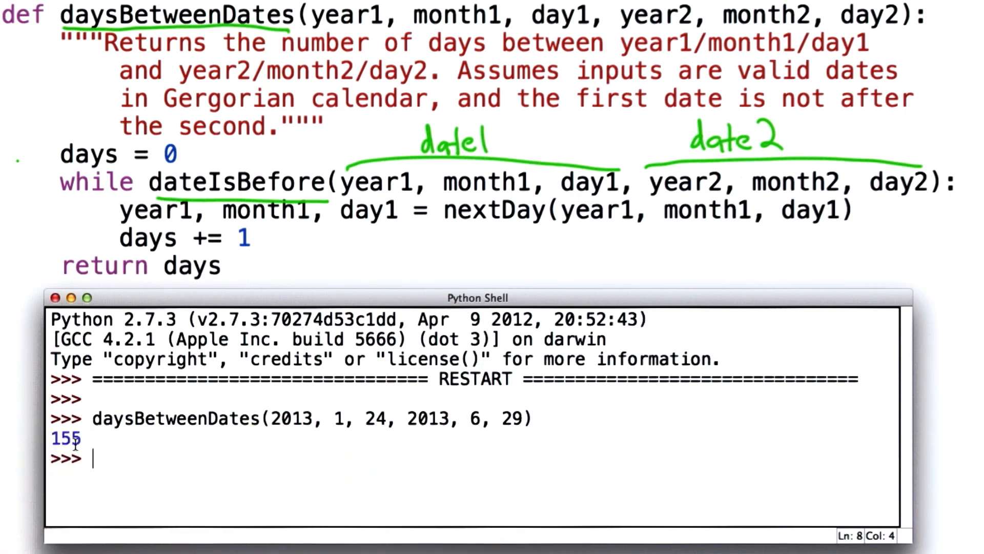
text(daysBetweenDates(1912, 12, 12, 2012, 12, 12))
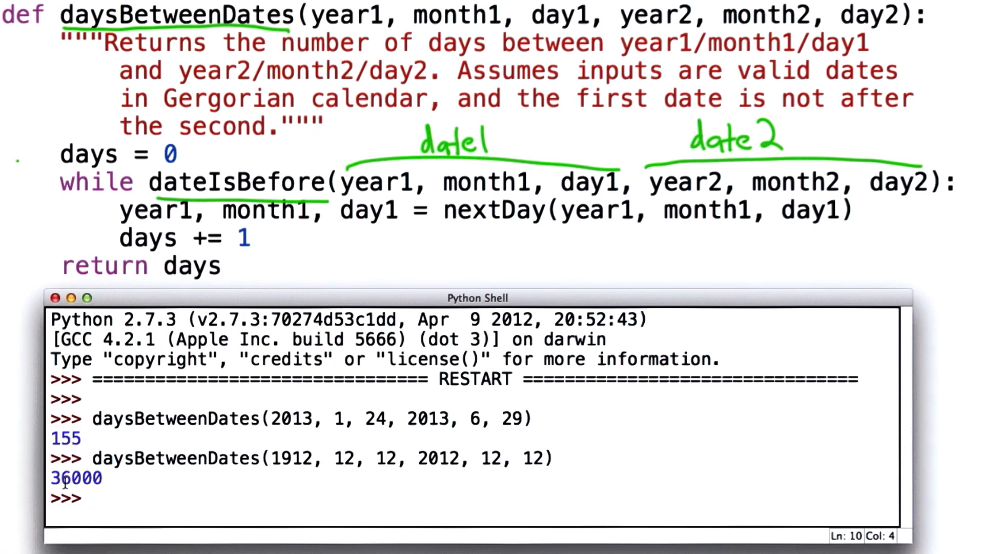
text(daysBetweenDates(2013, 1, 1, 2012, 12, 20))
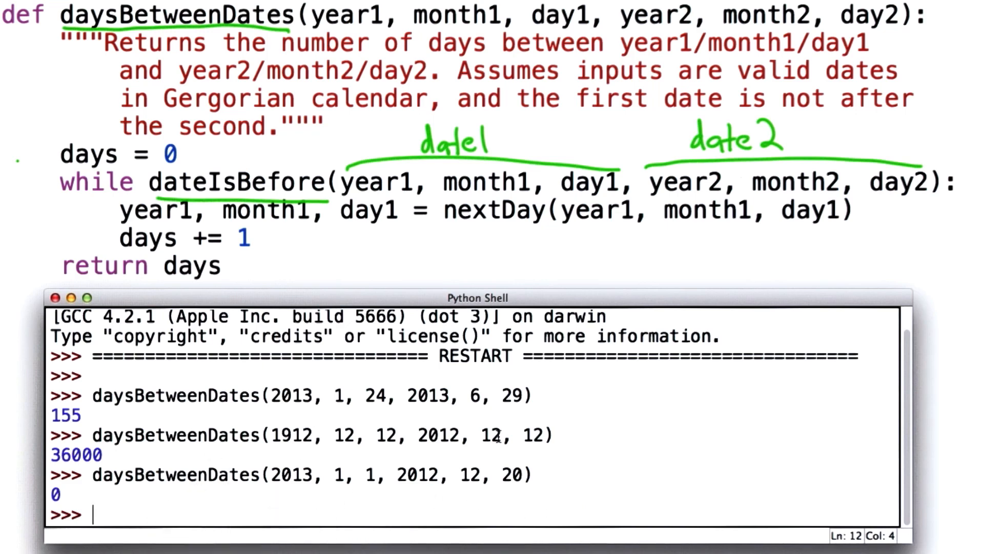
mouse_move(401, 128)
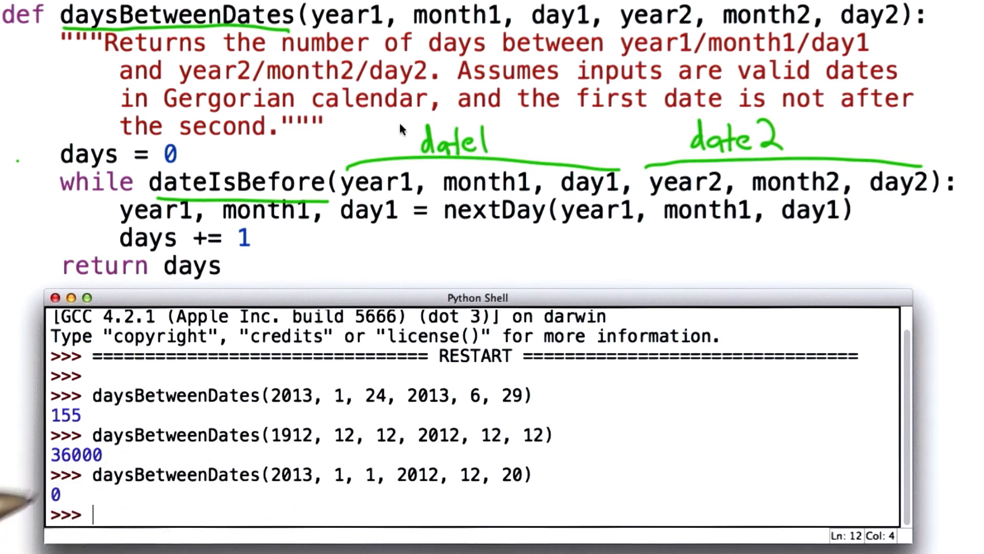